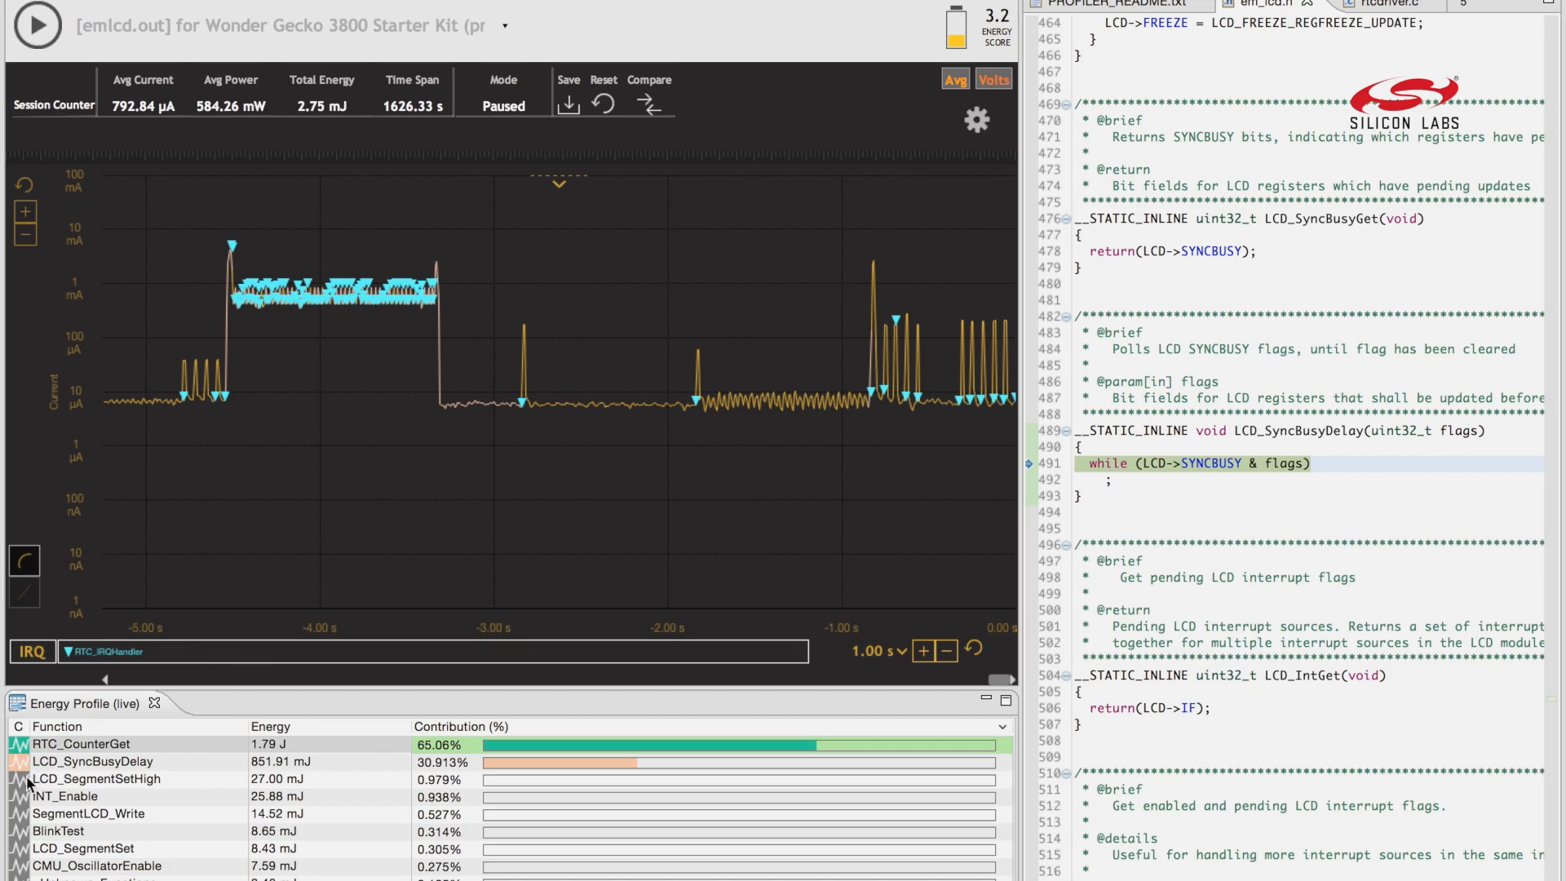
Step: Highlight the SegmentLCD_Write and BlinkTest trace regions, then resume live tracking
left_click(89, 813)
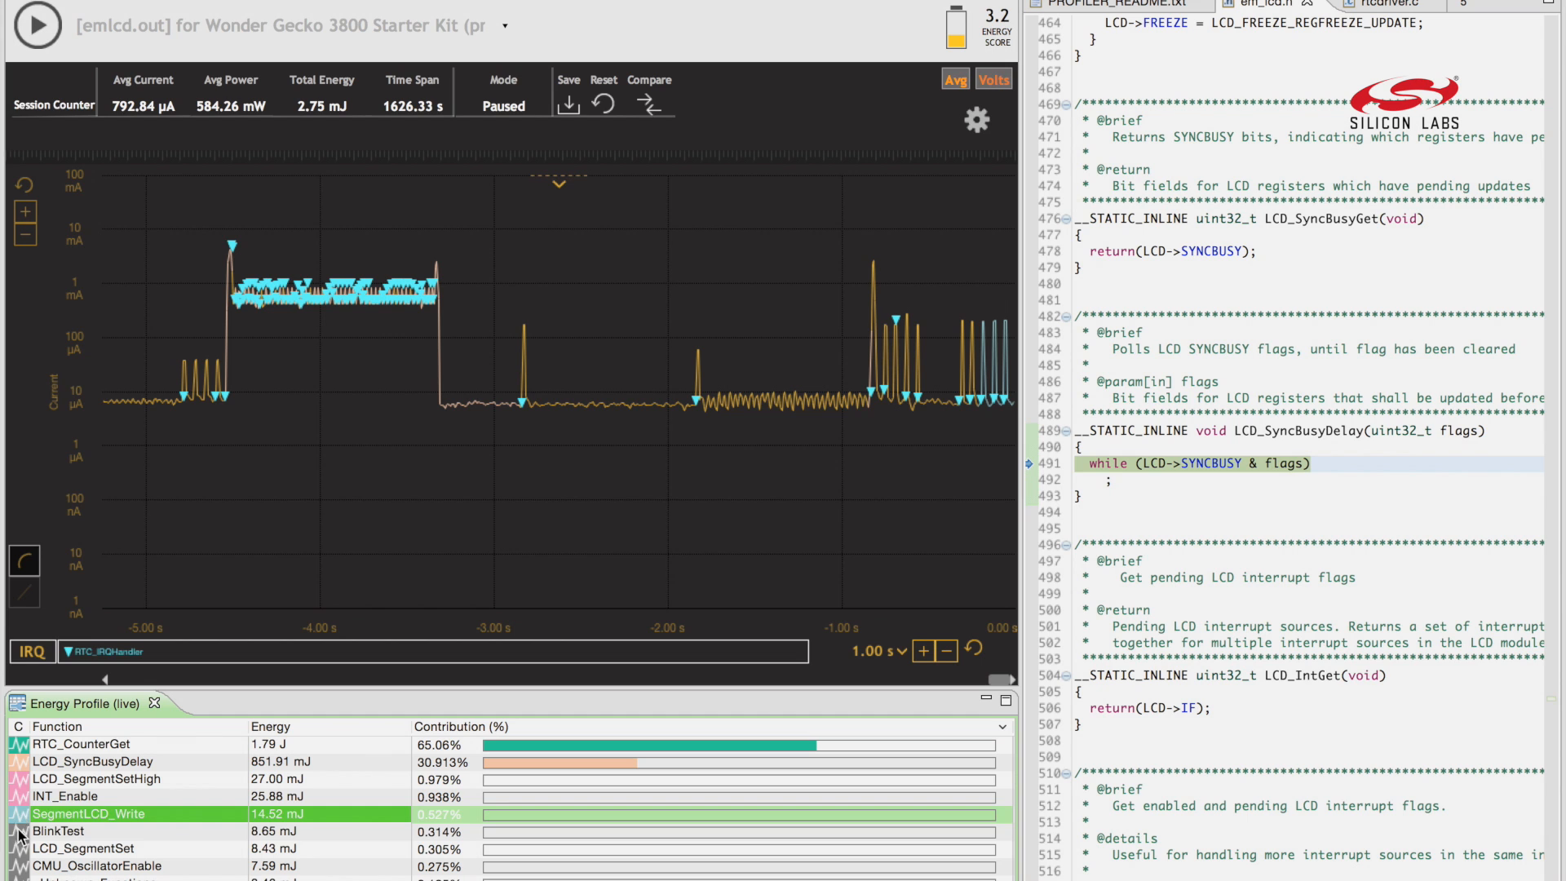
left_click(58, 830)
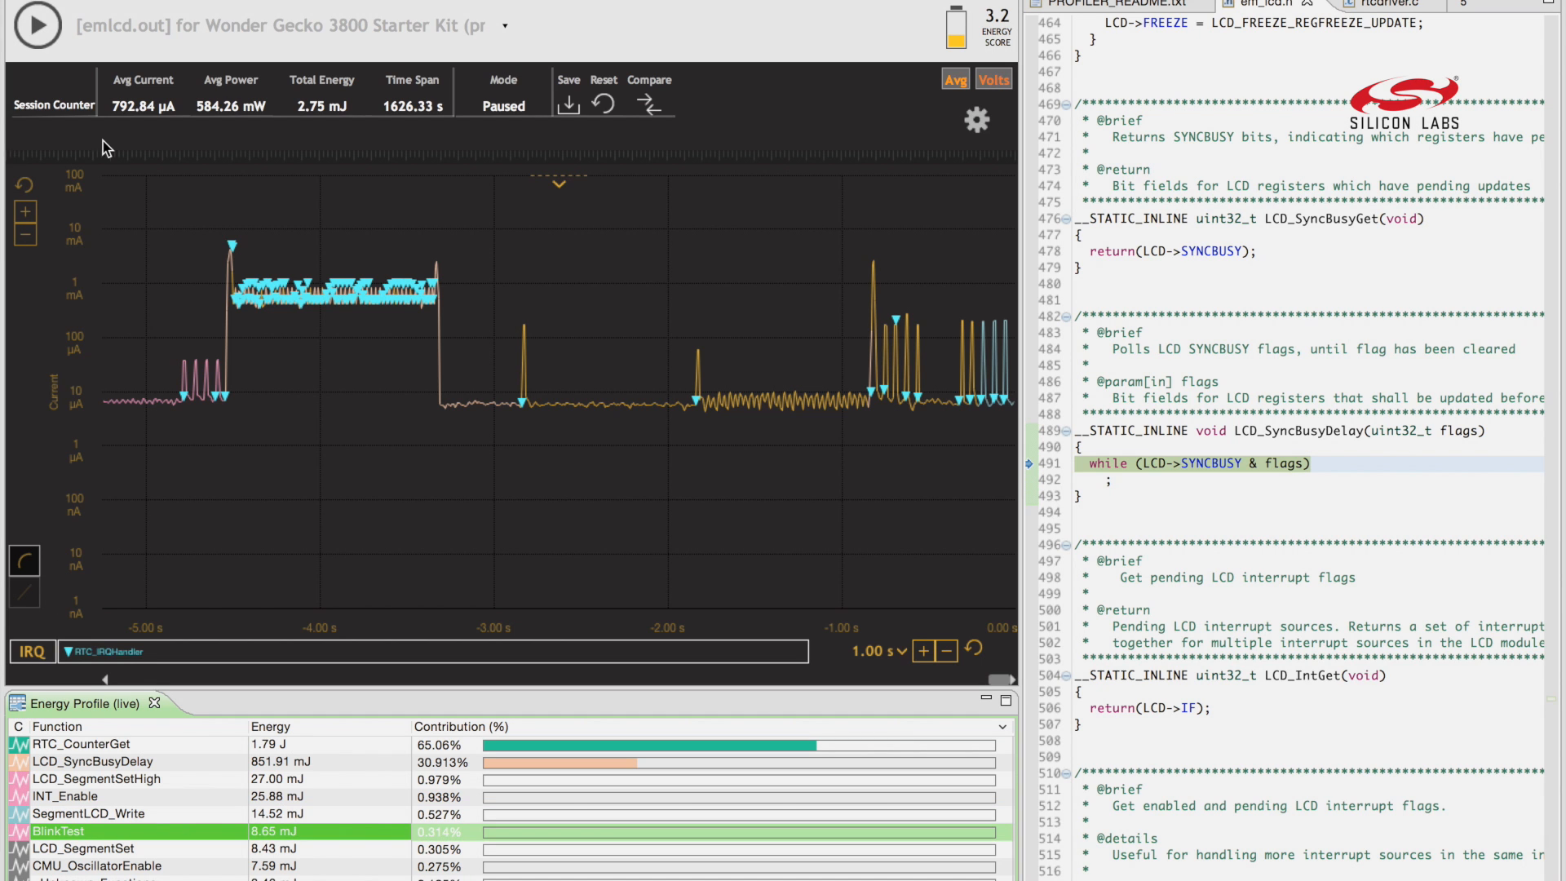
left_click(37, 27)
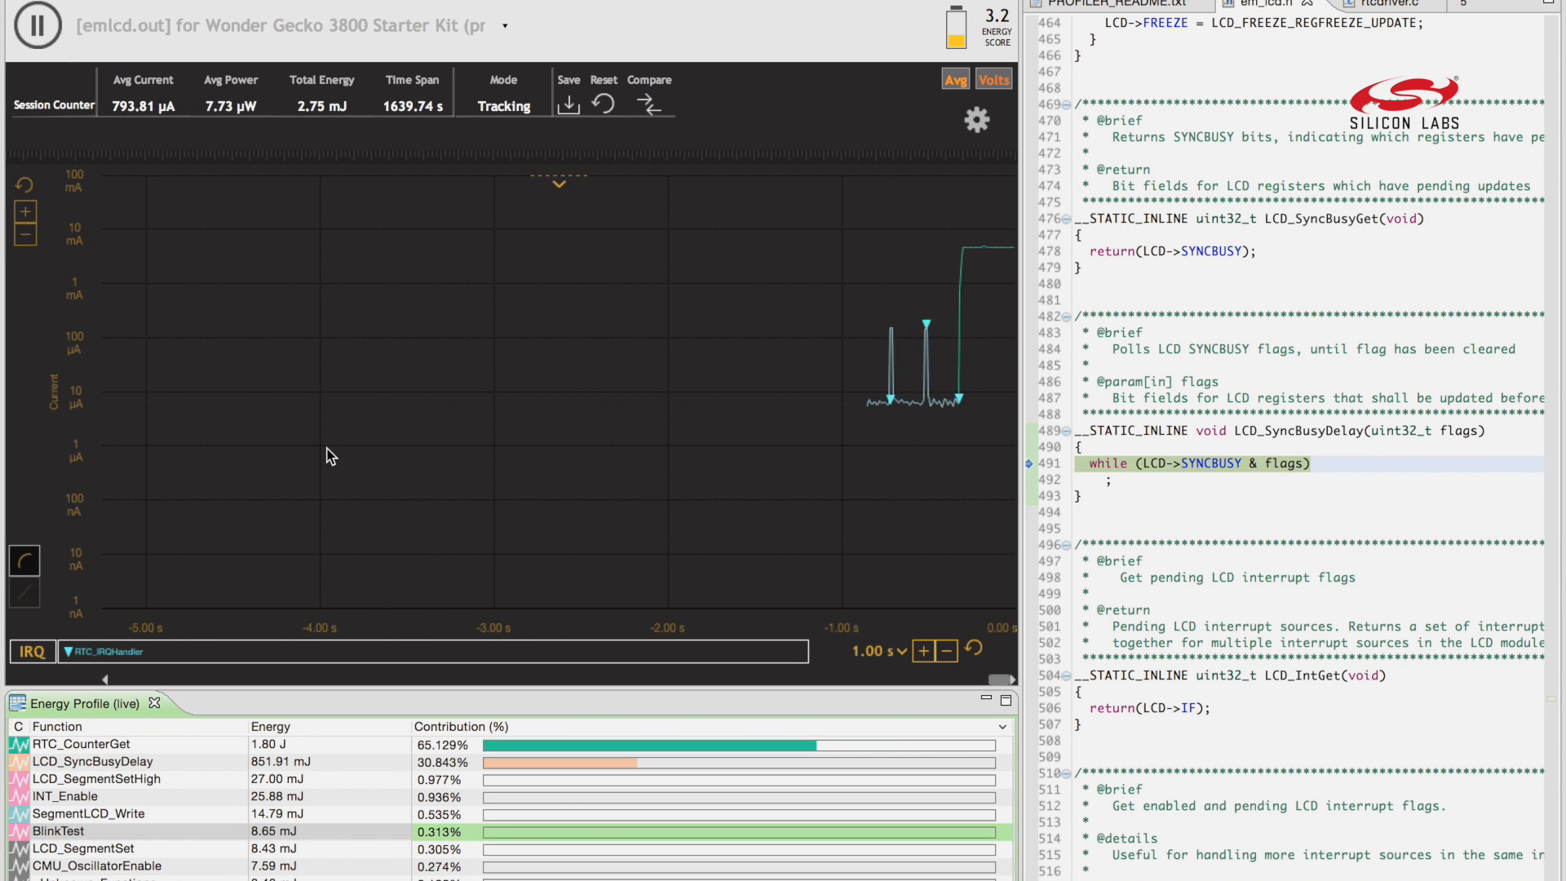